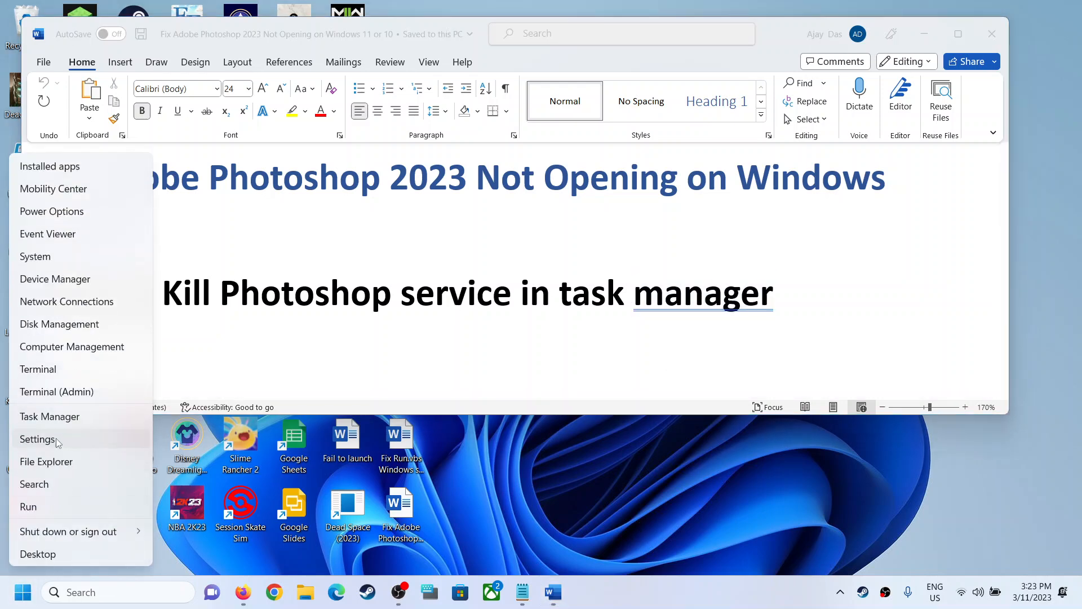
Open Task Manager and scroll through background processes, inspecting one with a right-click
click(50, 416)
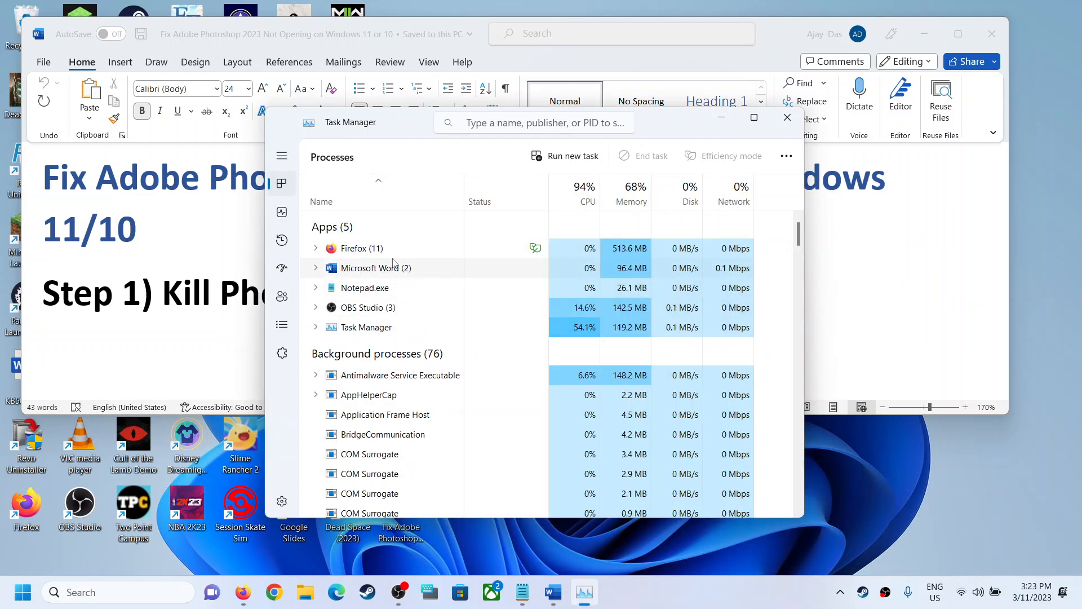
mouse_move(405, 394)
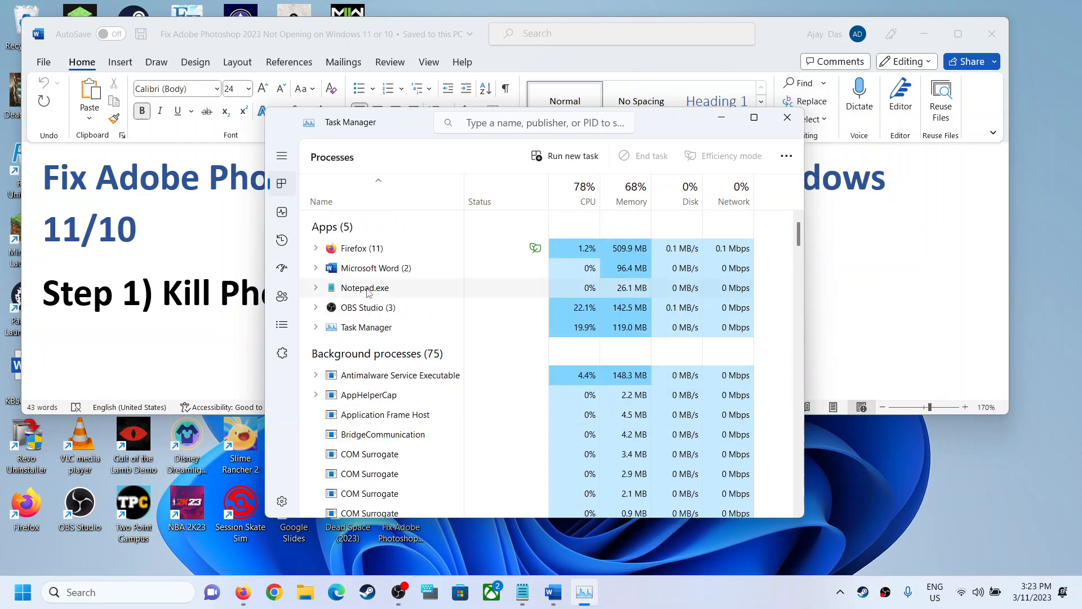
scroll(down, 3)
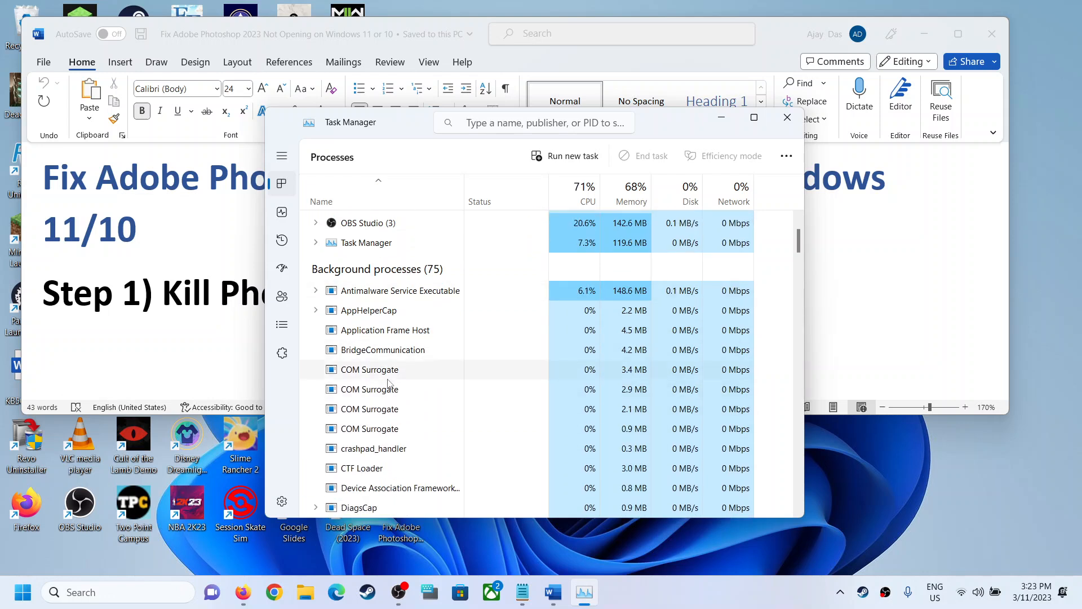
right_click(370, 369)
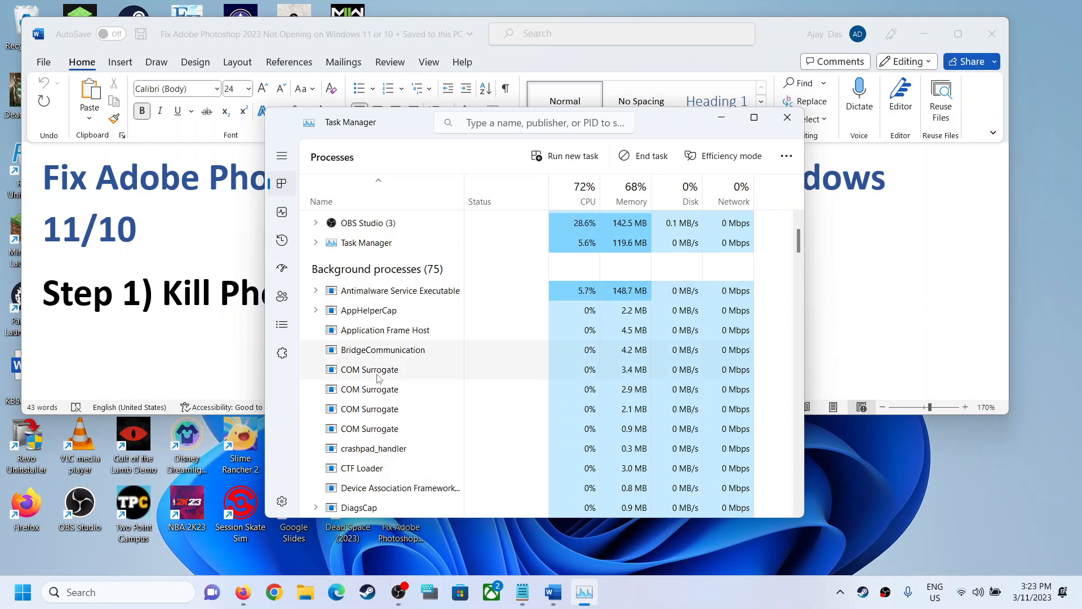
scroll(down, 3)
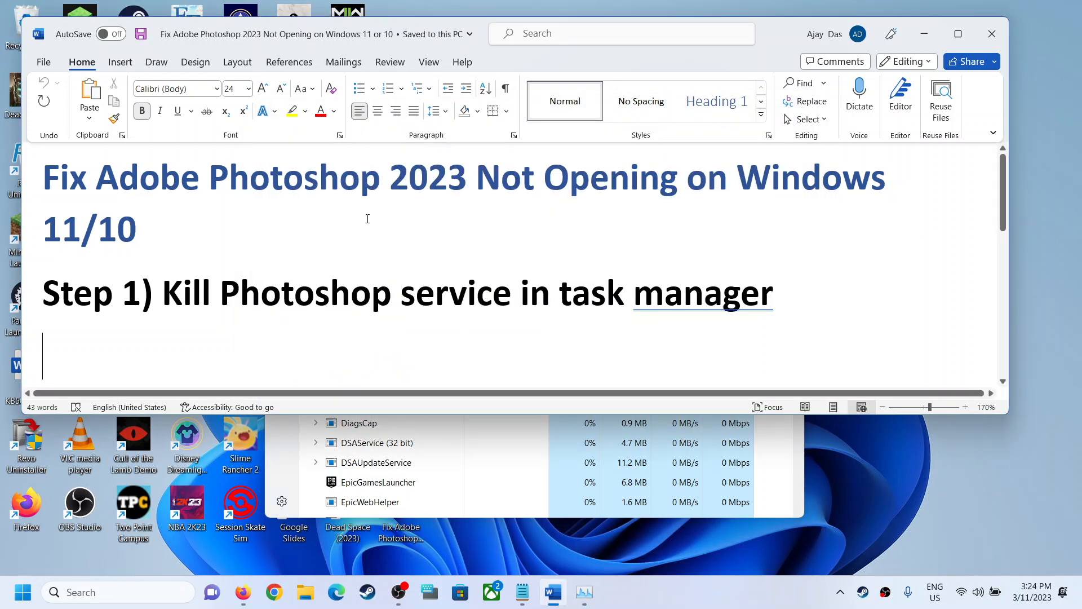
Search for Adobe Photoshop Elements 2023 and show its launch options to run as administrator
scroll(down, 3)
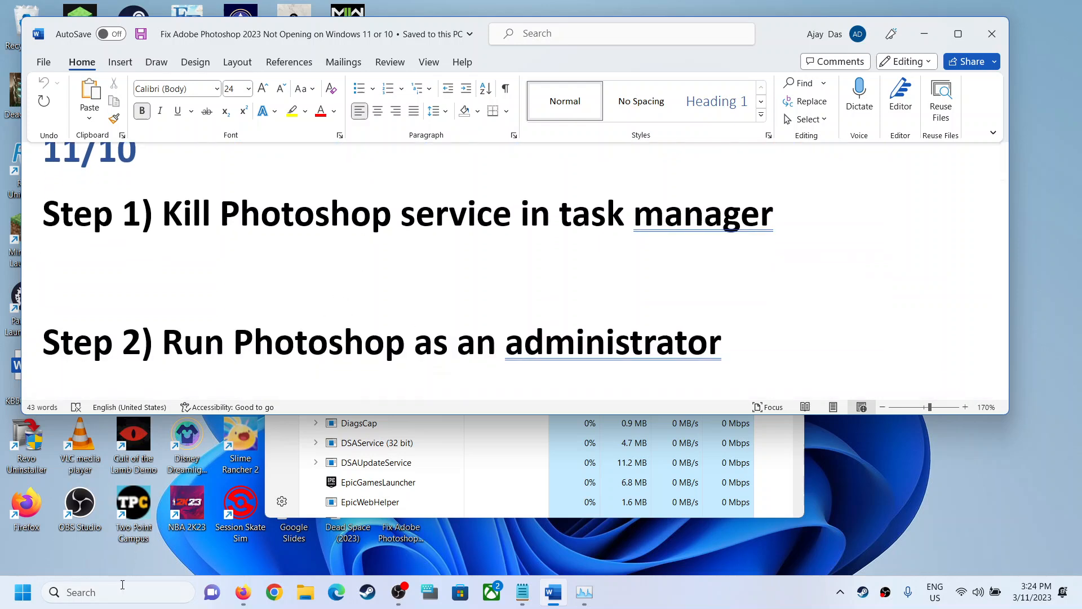
text(do)
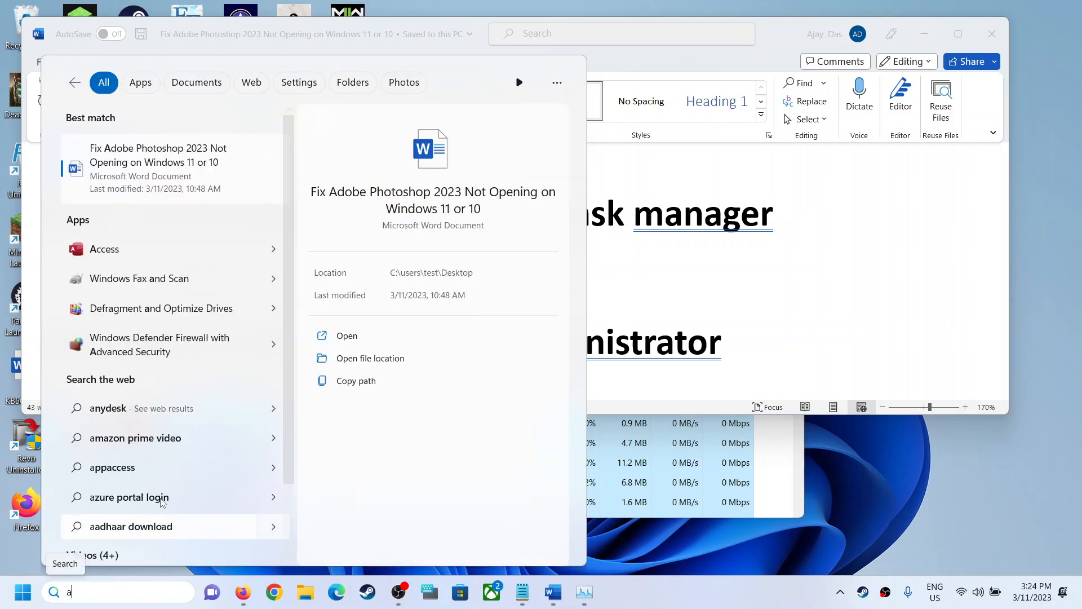
text(dobe)
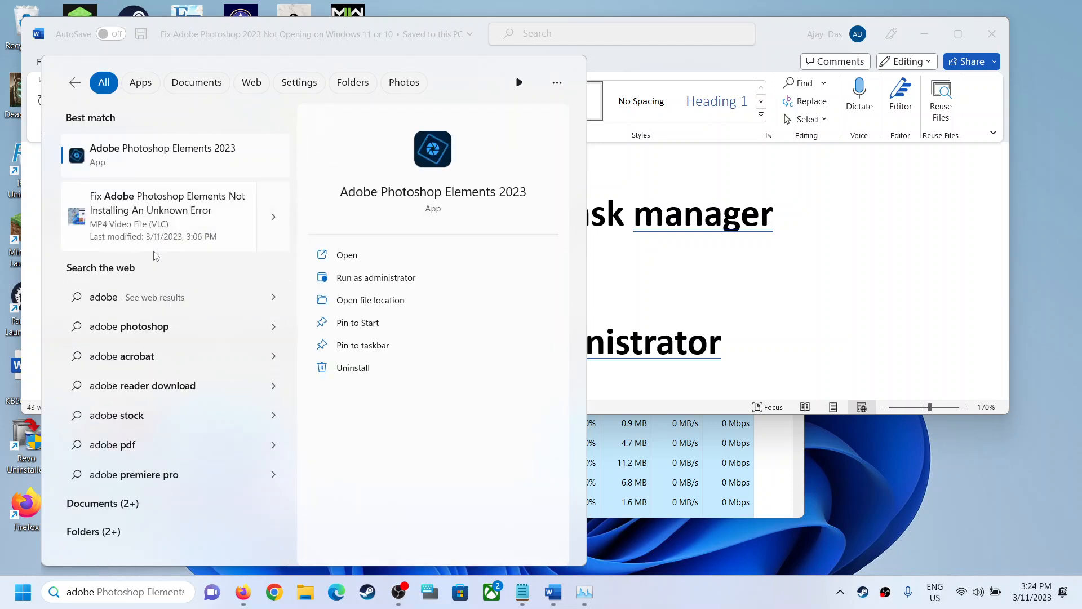
right_click(170, 155)
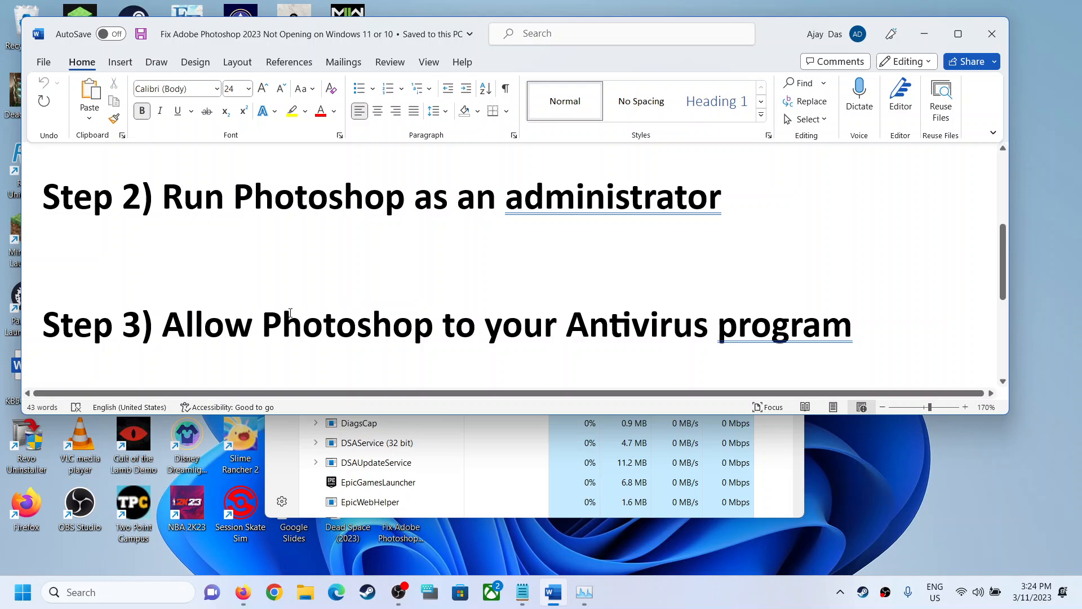
mouse_move(472, 348)
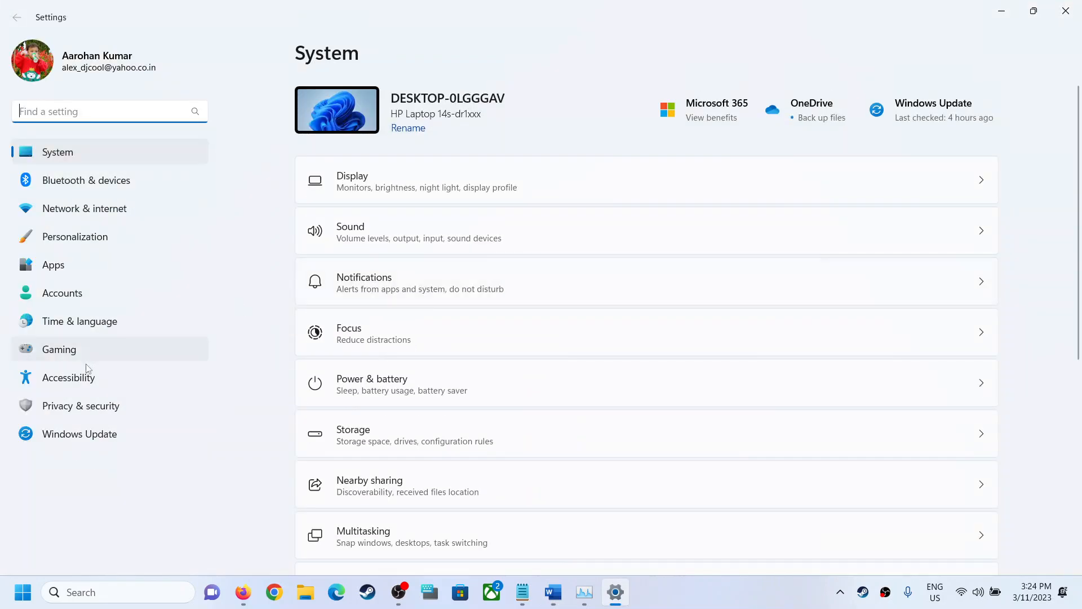
mouse_move(112, 409)
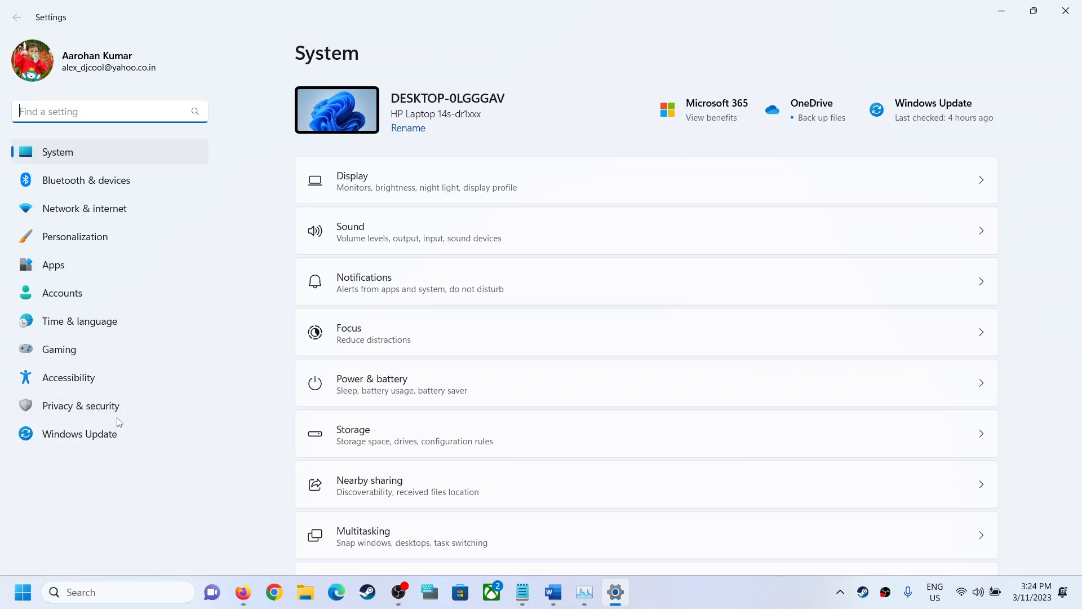
Open Privacy & security in Settings to reach Windows Security
click(81, 406)
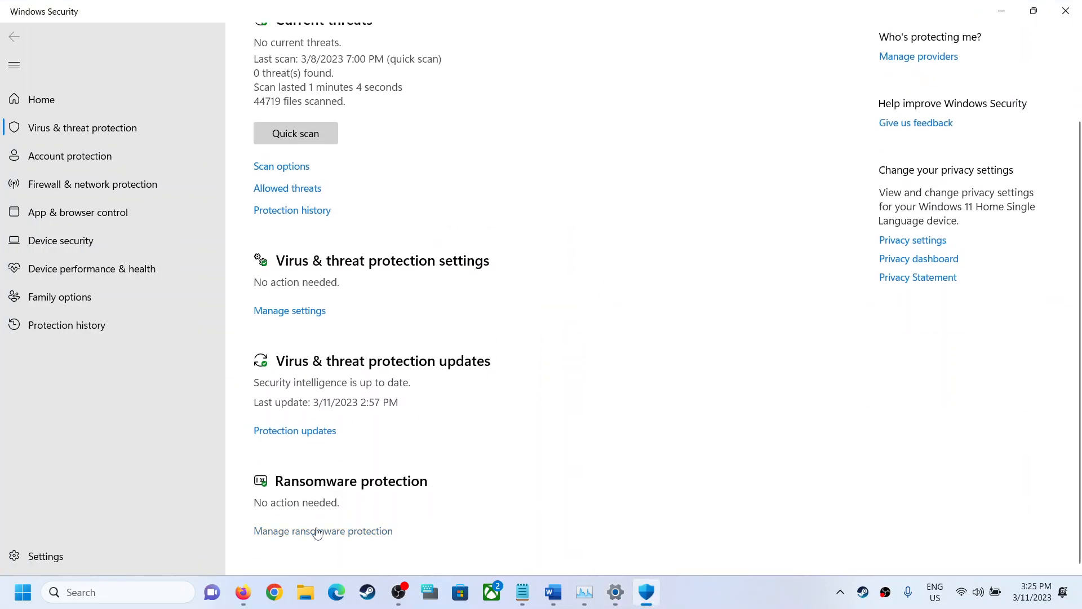
Open Manage ransomware protection, then Allow an app through Controlled folder access
click(323, 531)
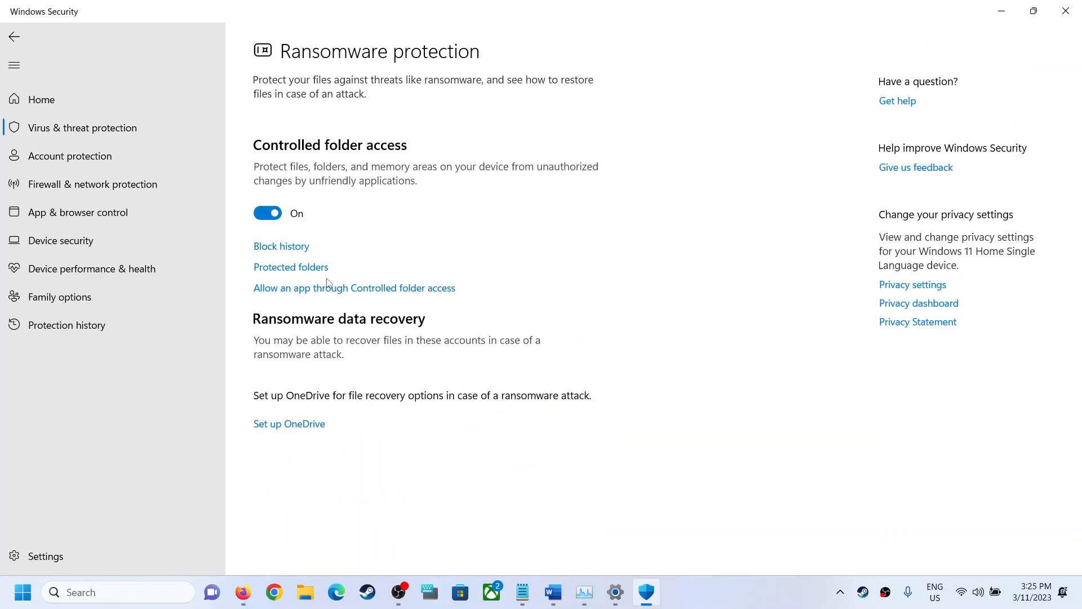
click(354, 288)
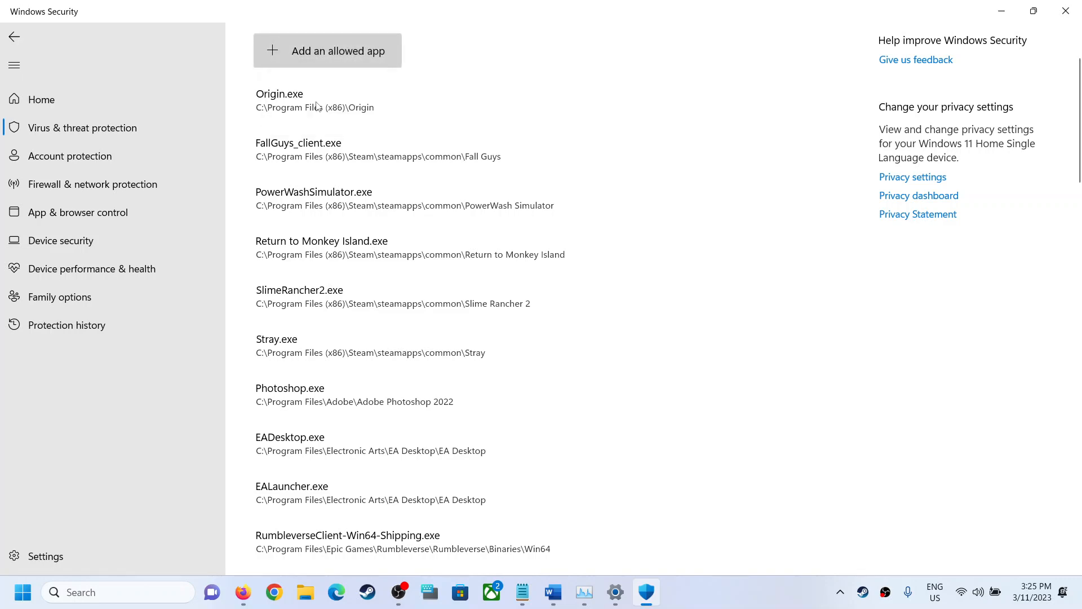
Start adding an allowed app and browse into C:\Program Files
click(327, 50)
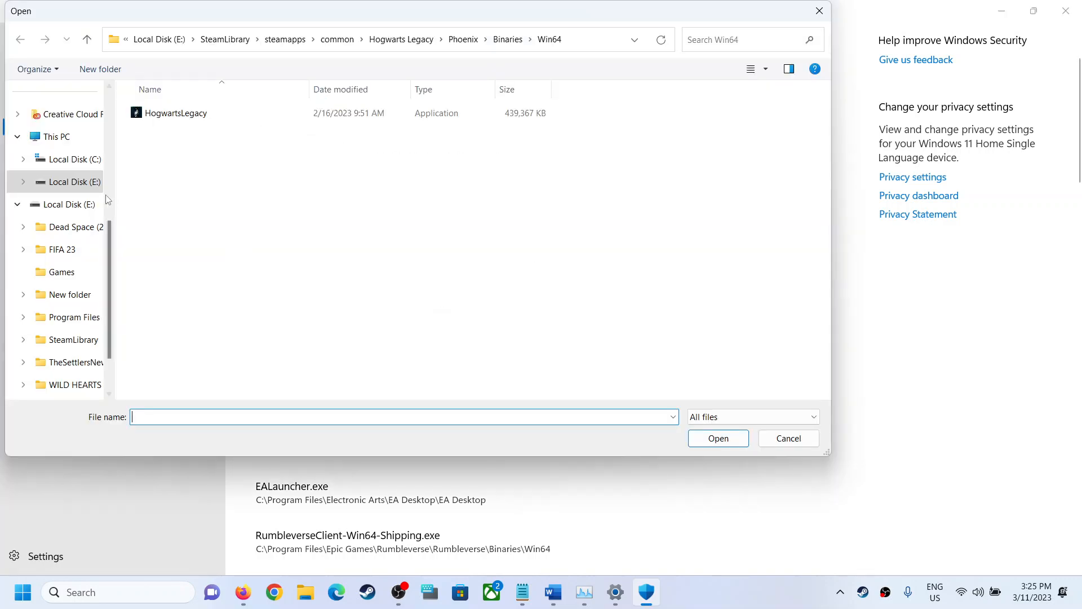
click(74, 159)
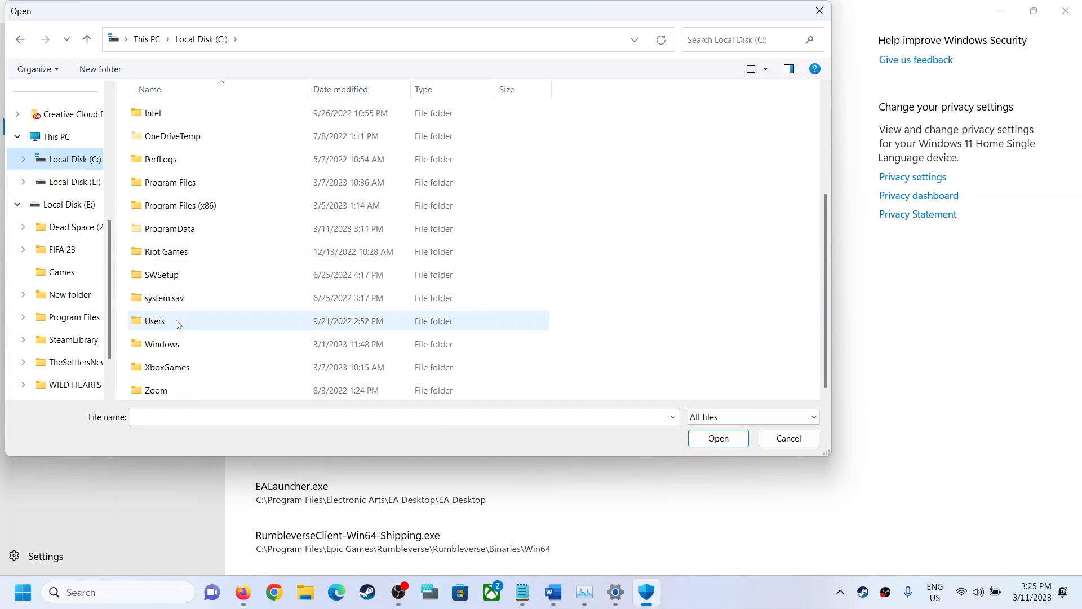
click(171, 182)
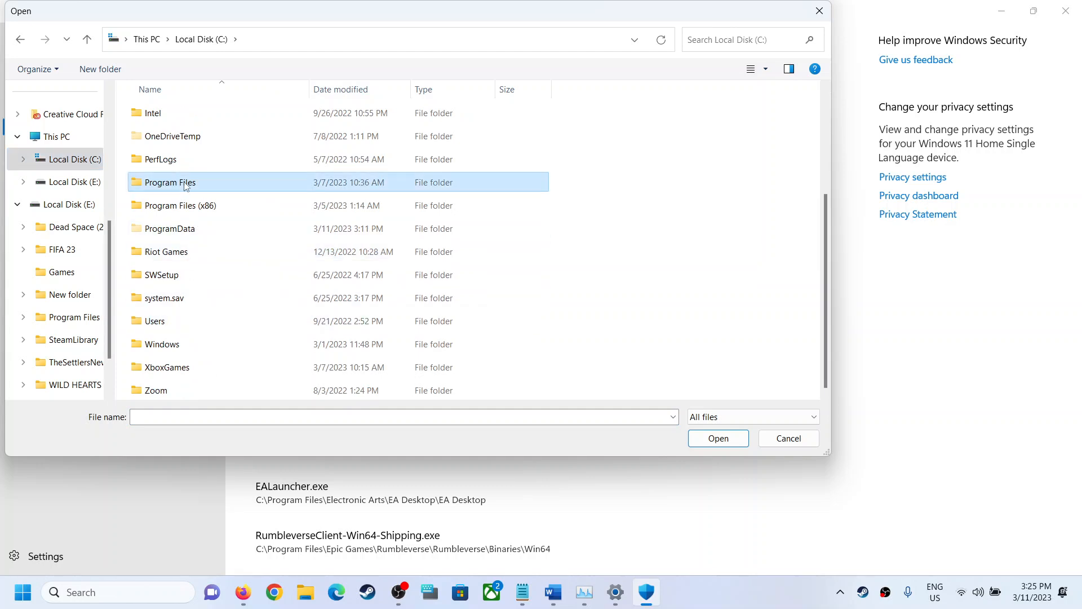
double_click(170, 182)
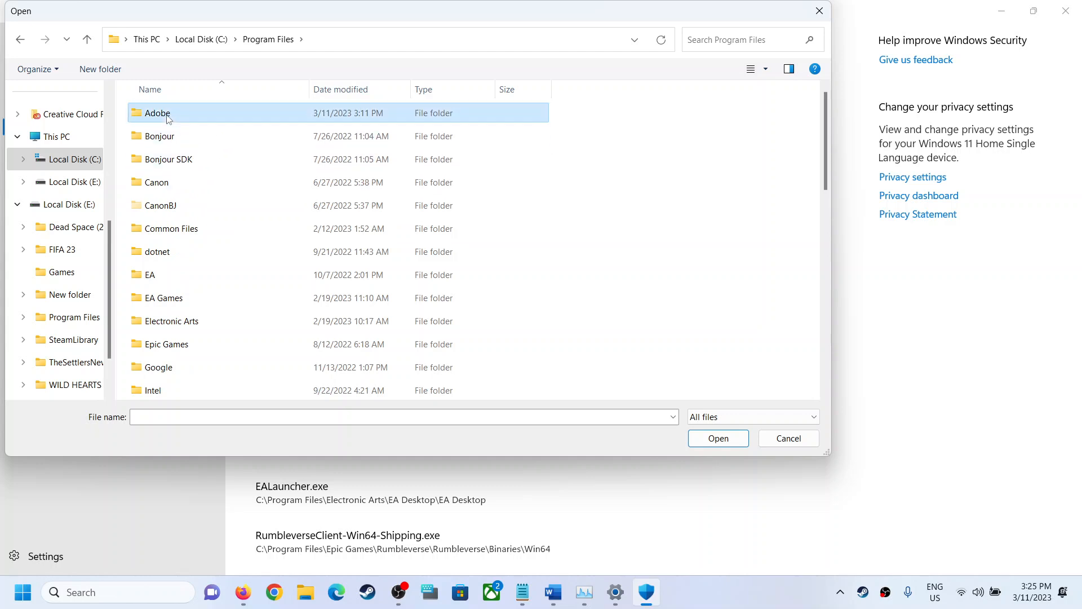
Select the Photoshop Elements executable in Adobe\Photoshop Elements 2023 as the allowed app
double_click(158, 114)
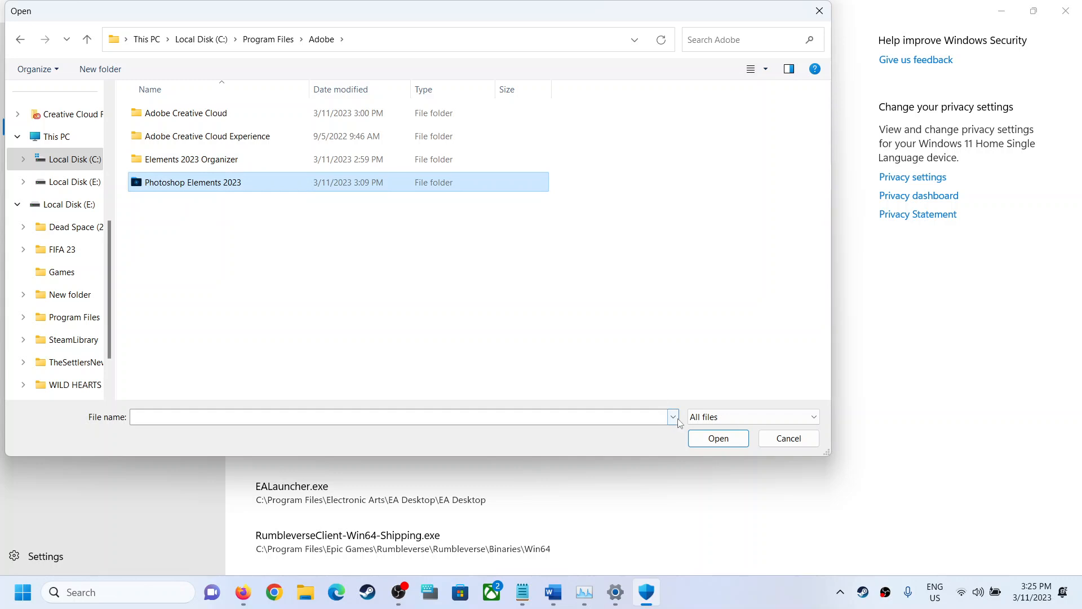
double_click(192, 182)
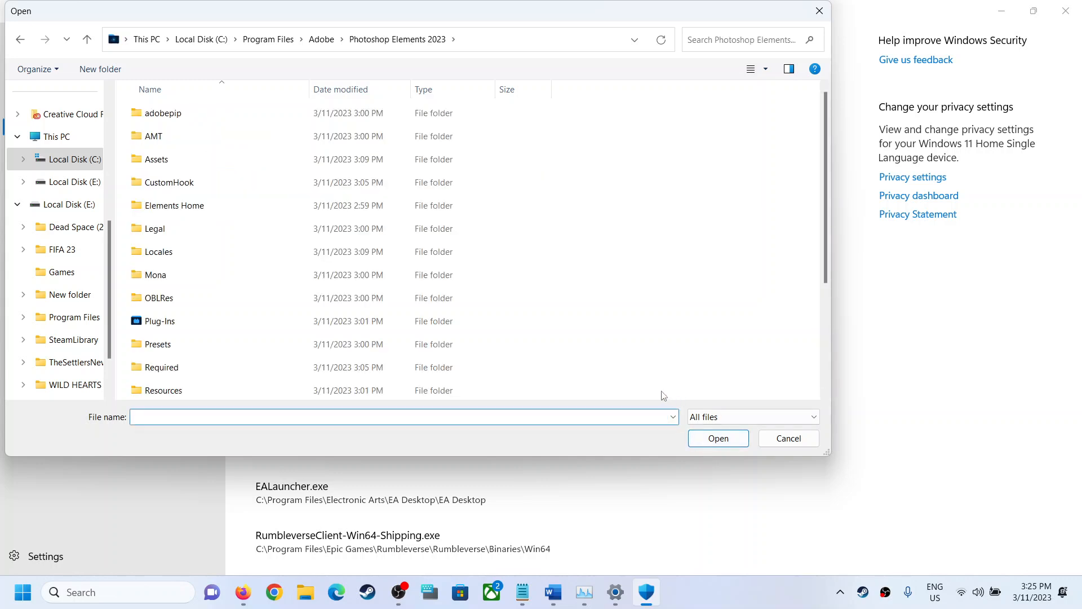
scroll(down, 3)
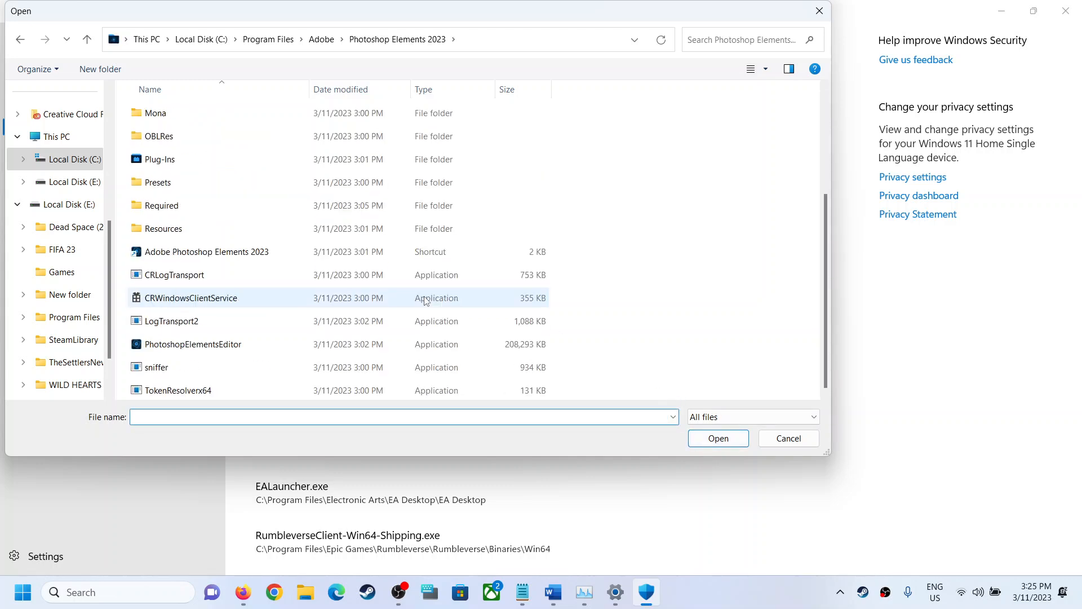
click(206, 252)
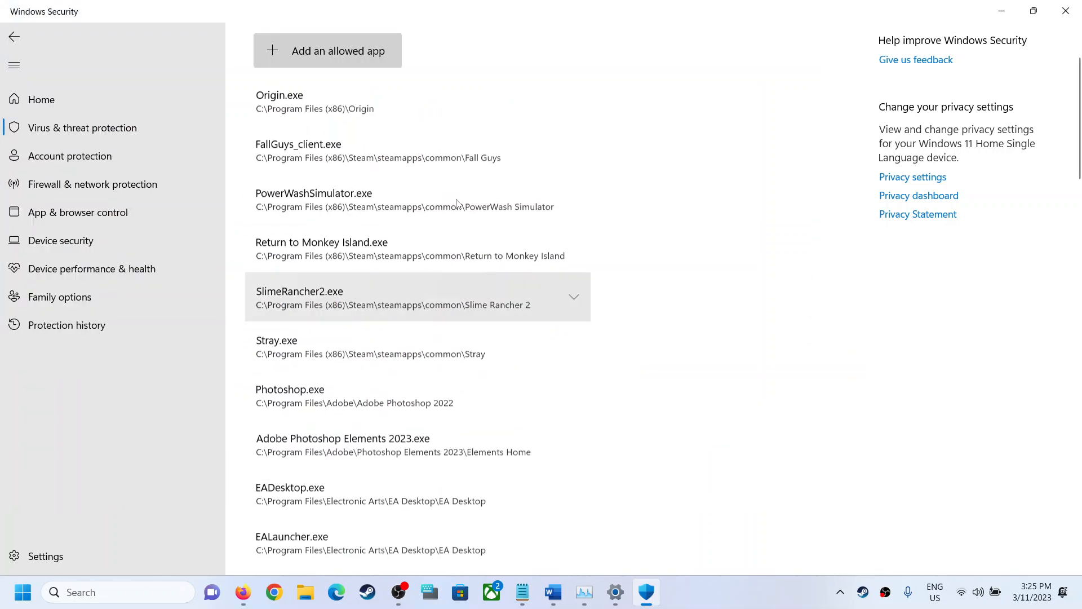
mouse_move(726, 186)
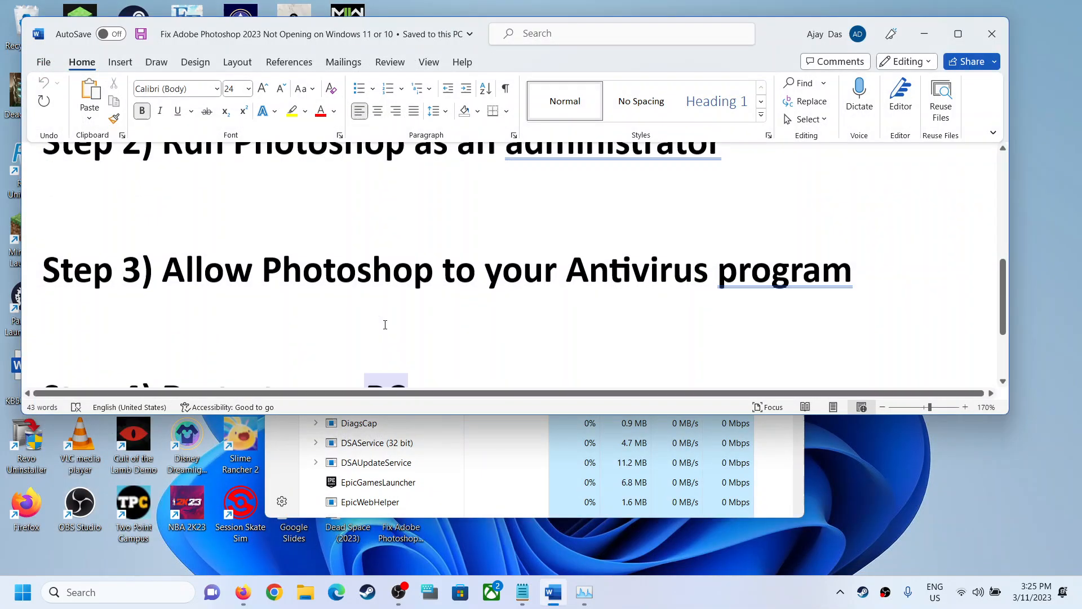
Scroll the guide to Step 4, Restart your PC, and open Start's power options
scroll(down, 3)
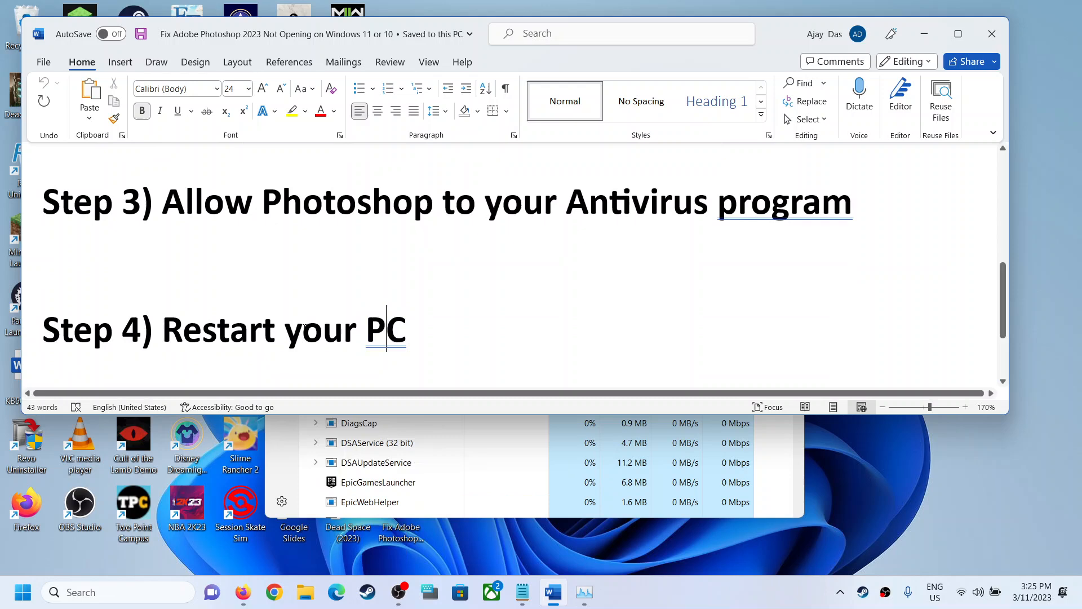
click(23, 592)
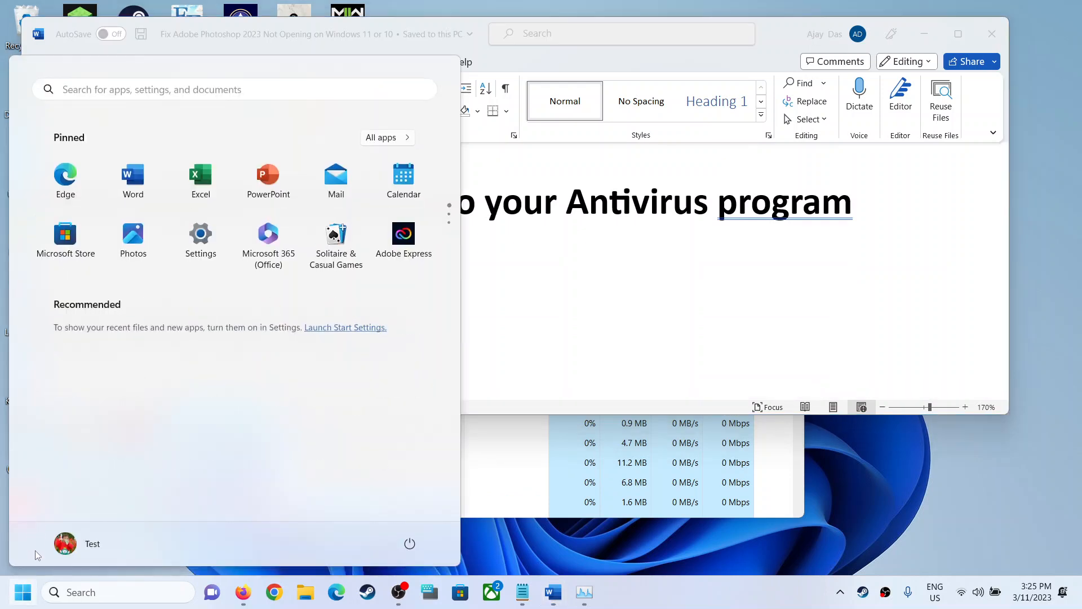
click(409, 543)
text(adobe)
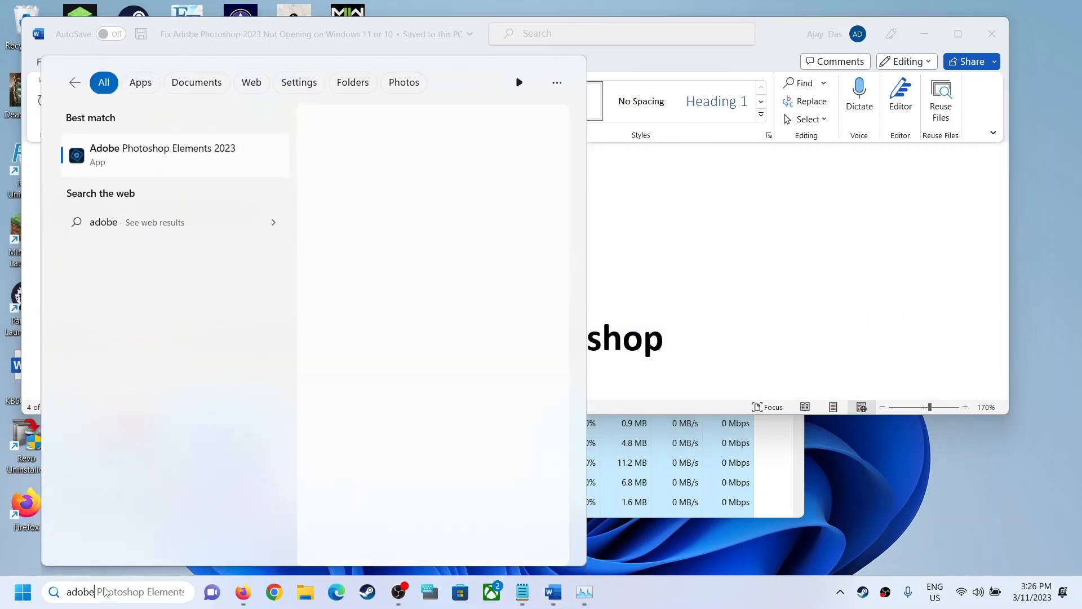
Show Photoshop Elements 2023 launch options and scroll the guide back to its title
right_click(164, 155)
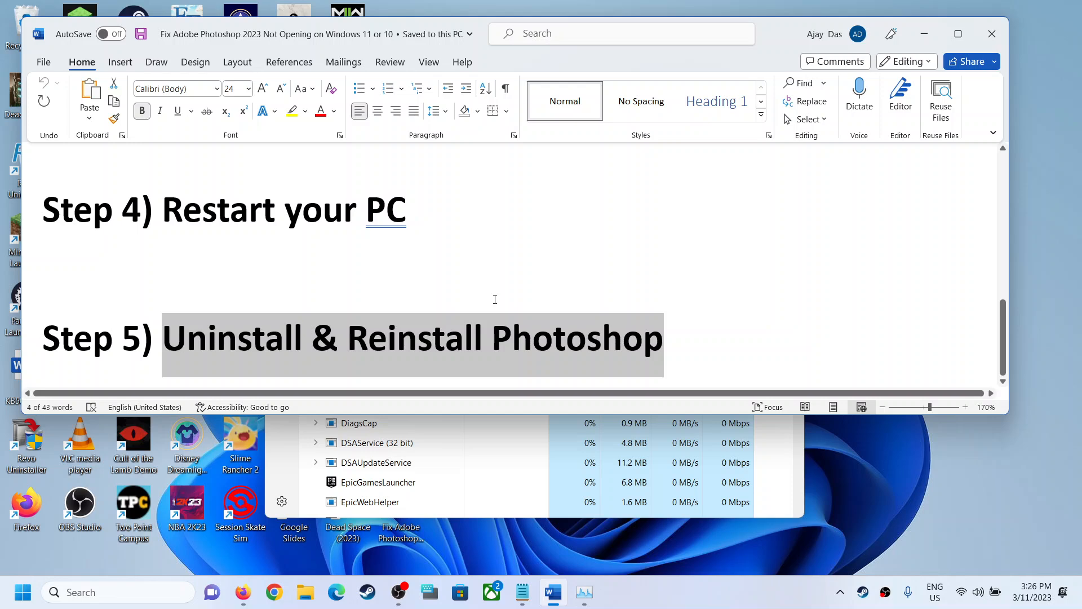
scroll(up, 3)
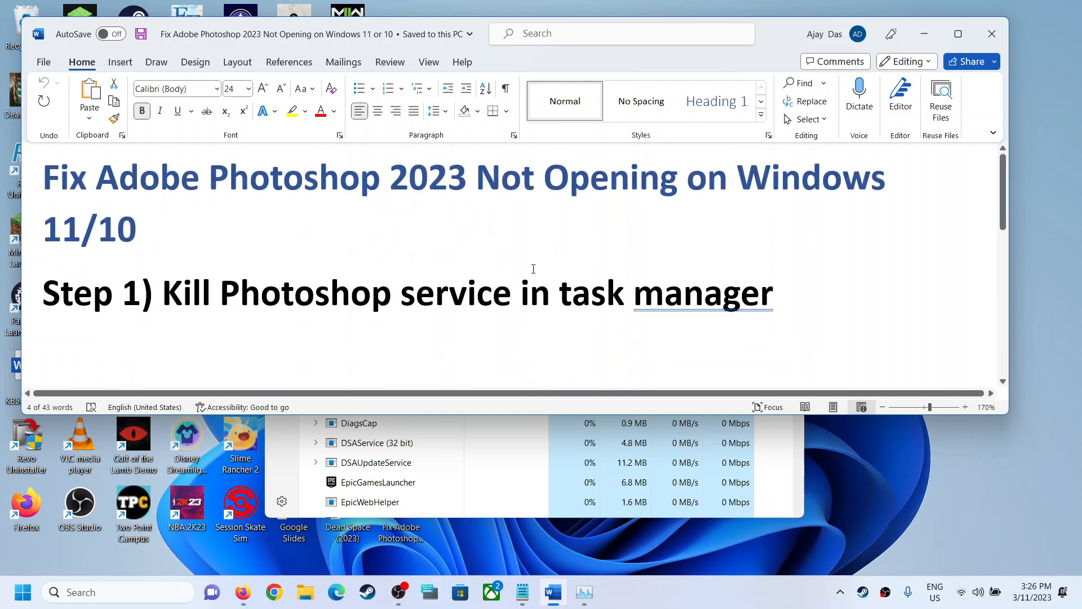
mouse_move(251, 219)
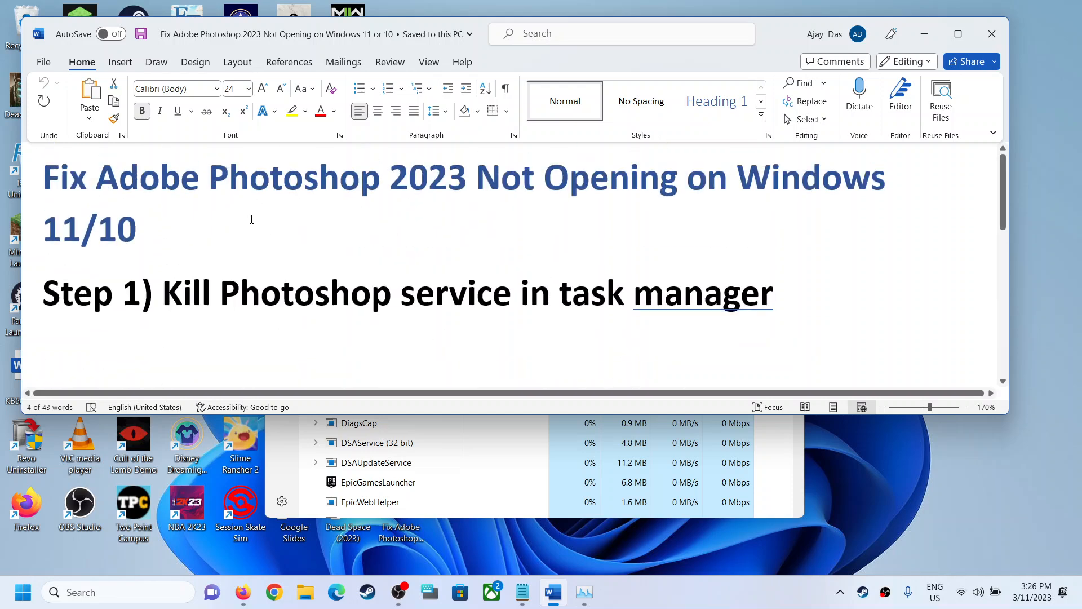